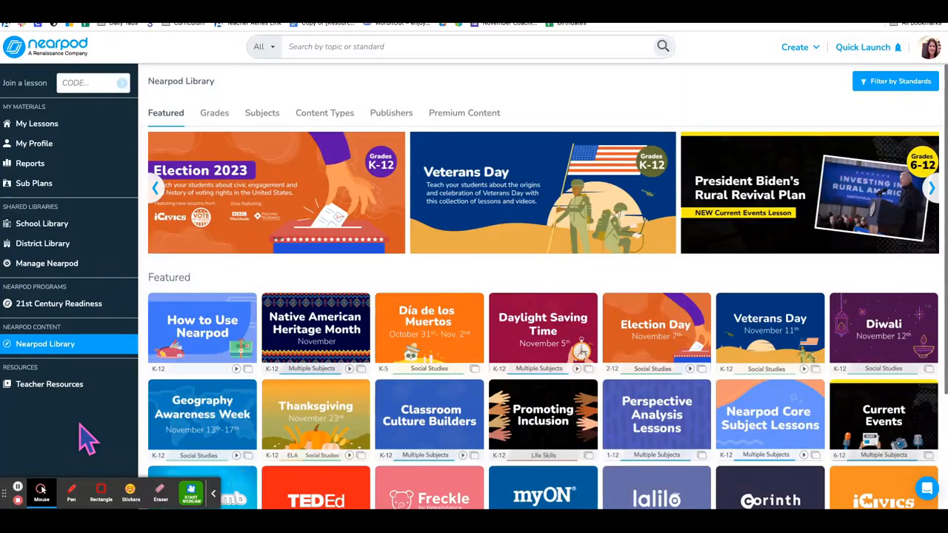
{"action": "mouse_move", "coordinate": [23, 70]}
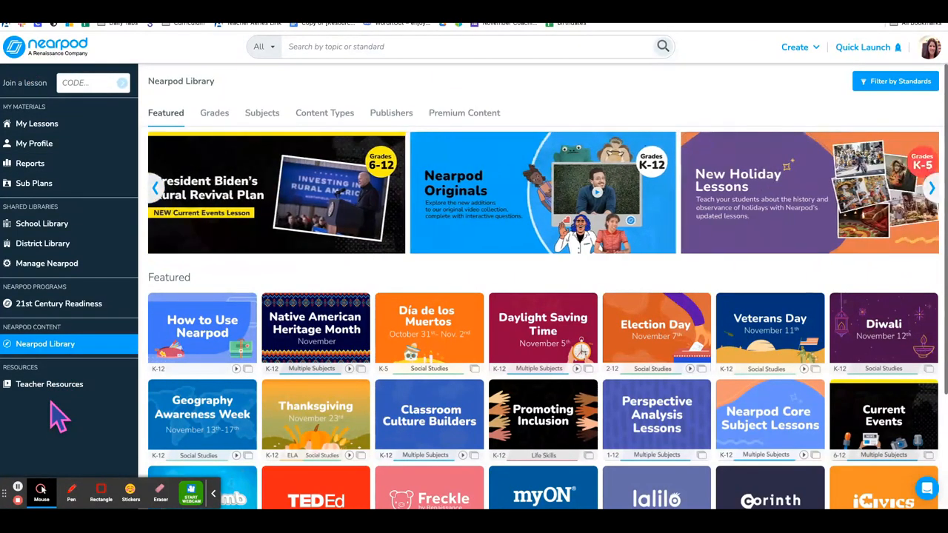
{"action": "mouse_move", "coordinate": [45, 343]}
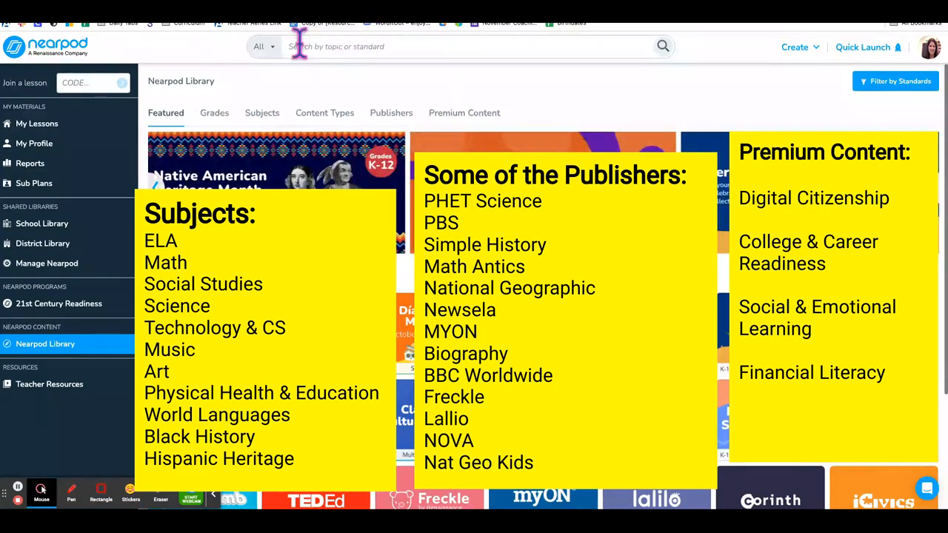
{"action": "mouse_move", "coordinate": [496, 41]}
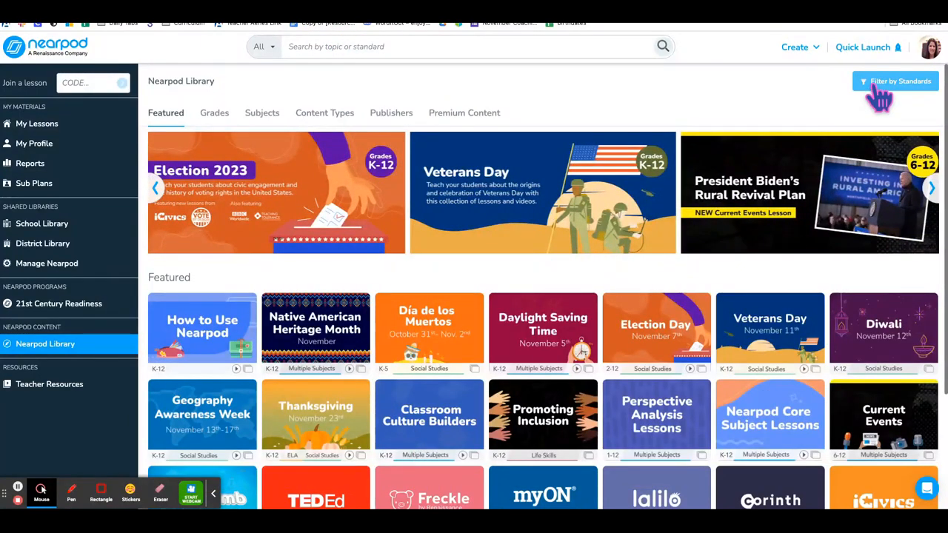
- Filter the library by standards: California, Science, 8th grade, strand CA.MS-LS., 119 results
{"action": "left_click", "coordinate": [894, 81]}
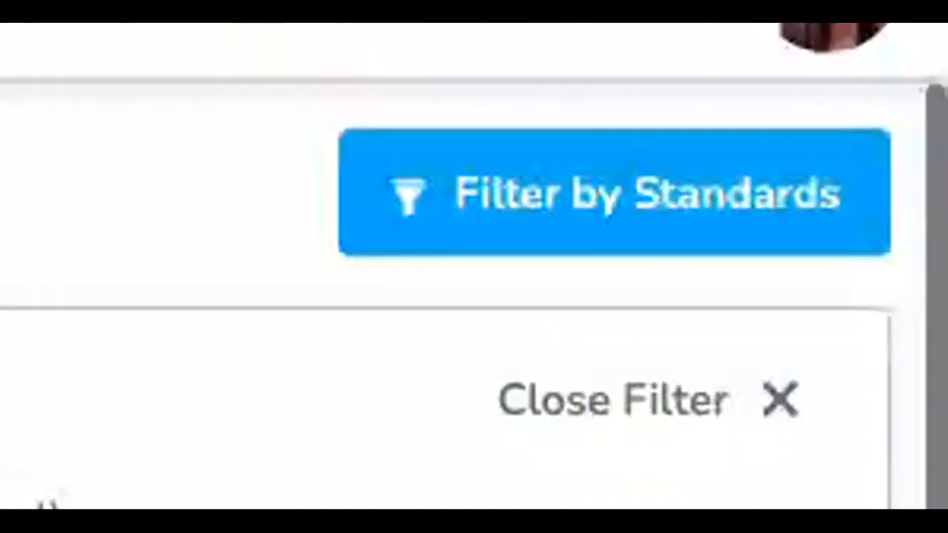
{"action": "left_click", "coordinate": [666, 128]}
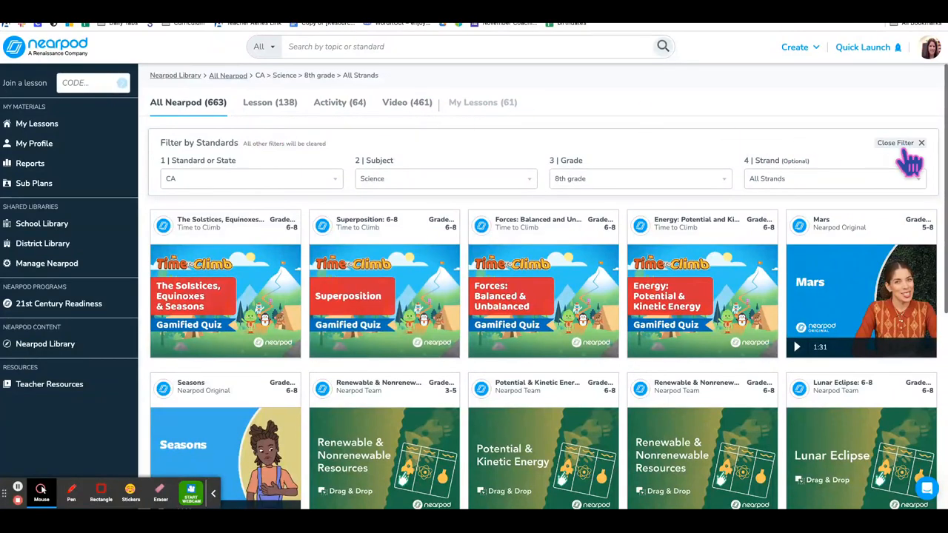
{"action": "left_click", "coordinate": [833, 179]}
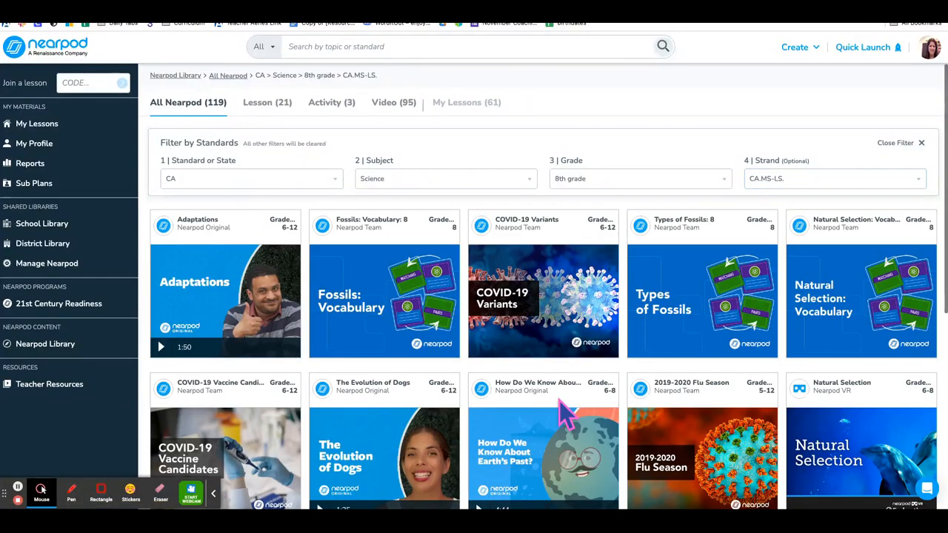
{"action": "mouse_move", "coordinate": [383, 289]}
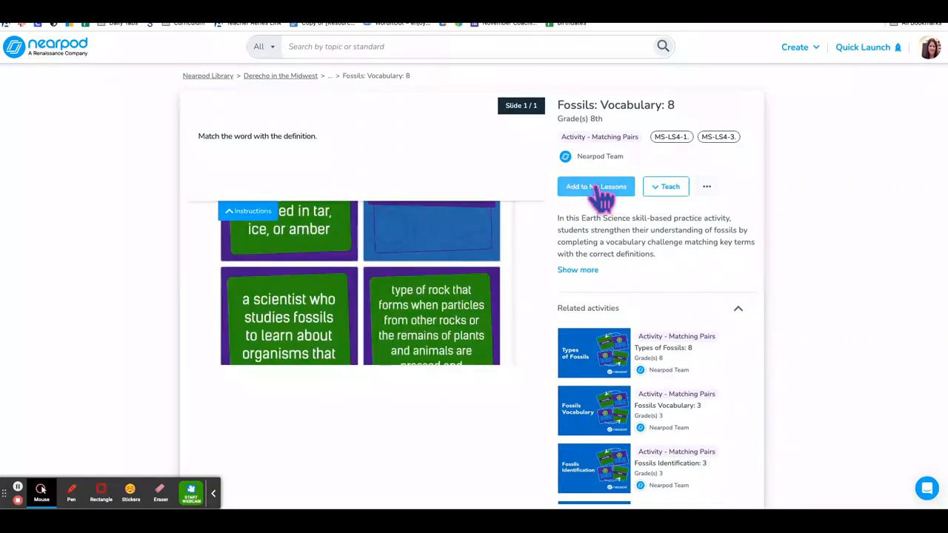
{"action": "mouse_move", "coordinate": [603, 219]}
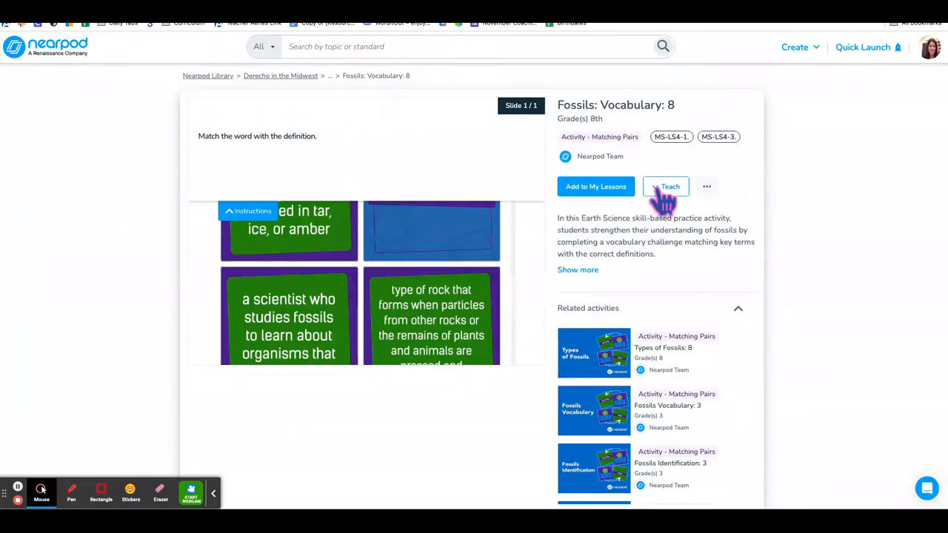
- Show the Live Participation and Student-Paced teach options for 'Fossils: Vocabulary: 8'
{"action": "left_click", "coordinate": [665, 185]}
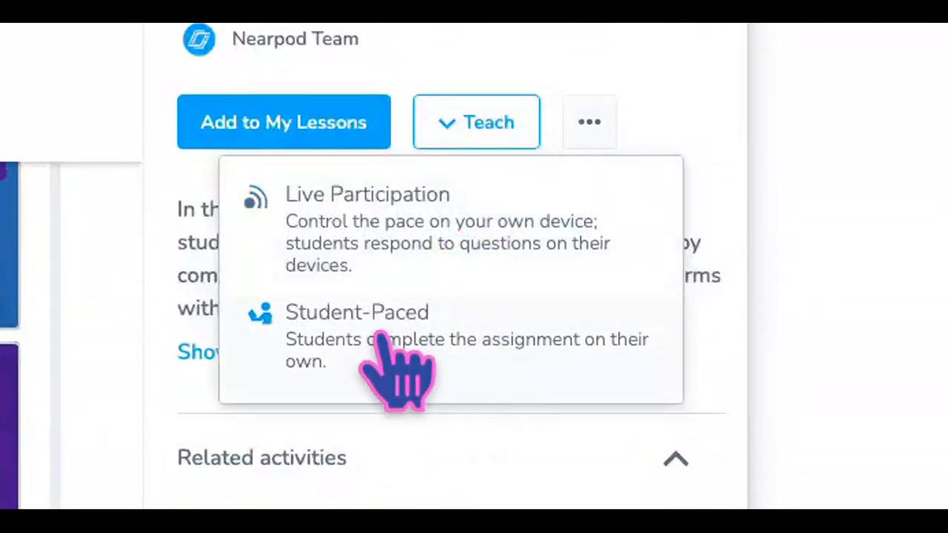
{"action": "mouse_move", "coordinate": [507, 363]}
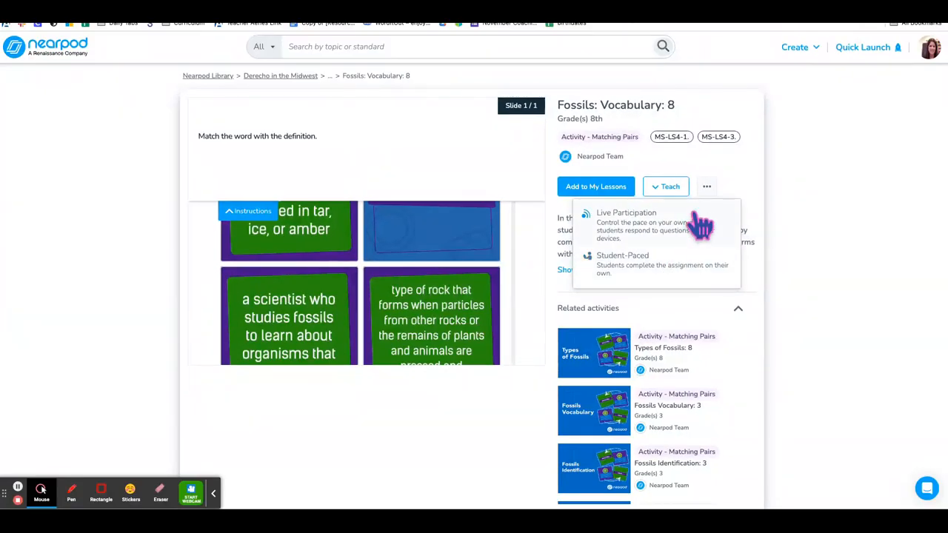
{"action": "mouse_move", "coordinate": [644, 234]}
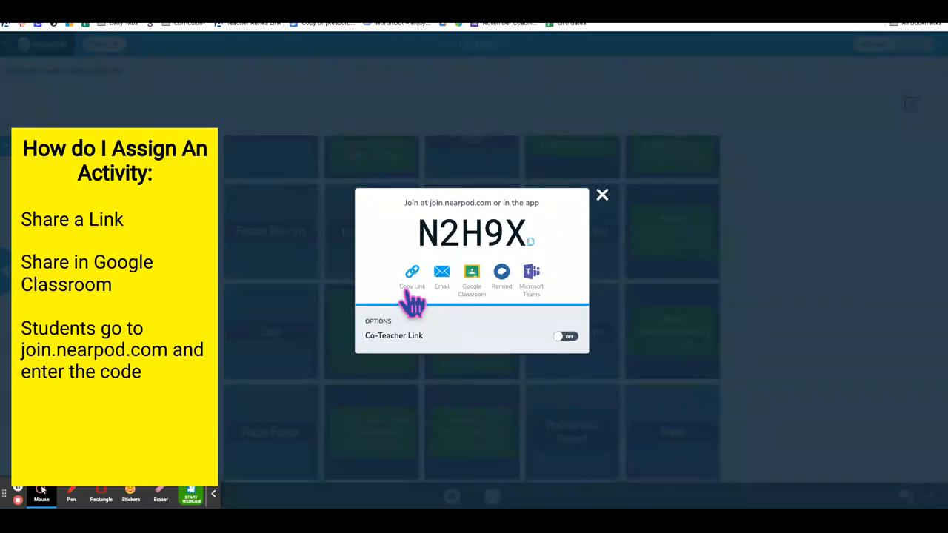
{"action": "mouse_move", "coordinate": [481, 311]}
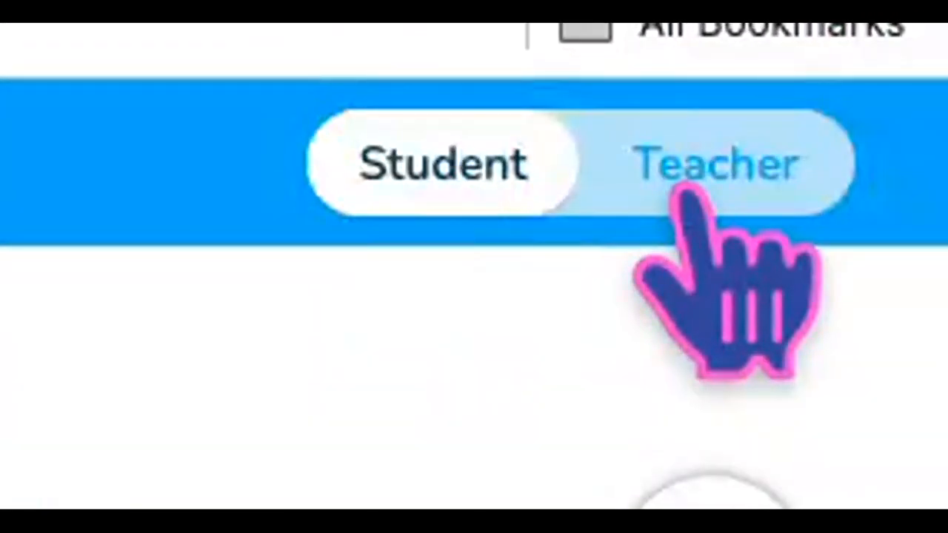
- Toggle the Student/Teacher view, then exit the live fossils session via Menu
{"action": "left_click", "coordinate": [715, 163]}
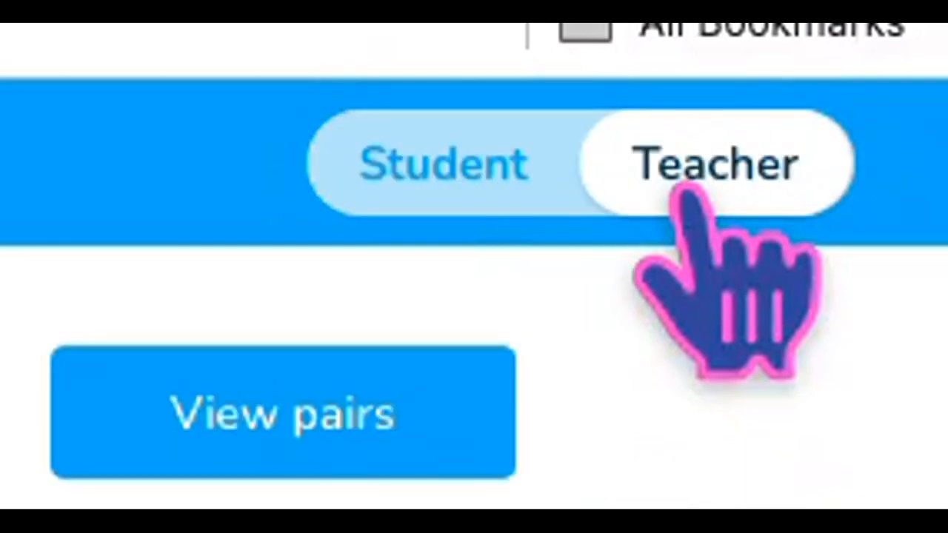
{"action": "left_click", "coordinate": [715, 163]}
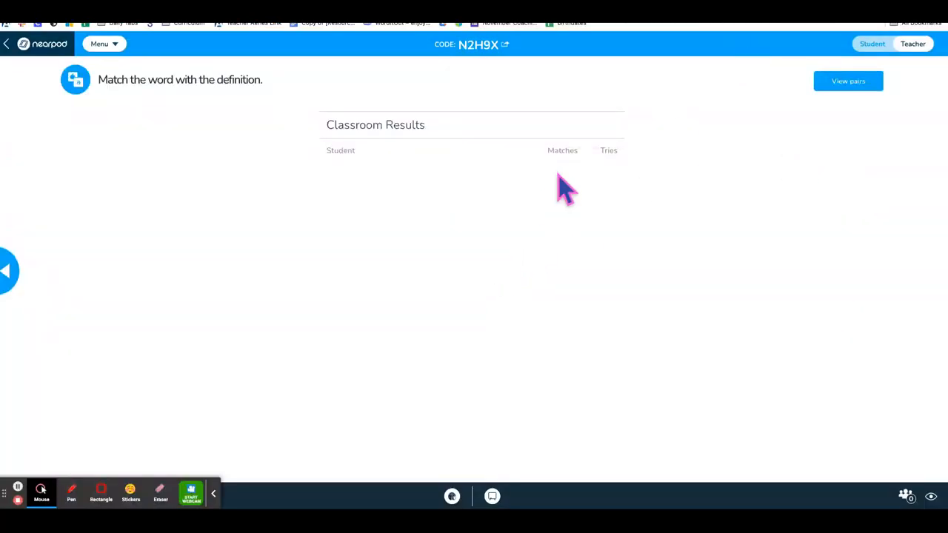
{"action": "mouse_move", "coordinate": [382, 222]}
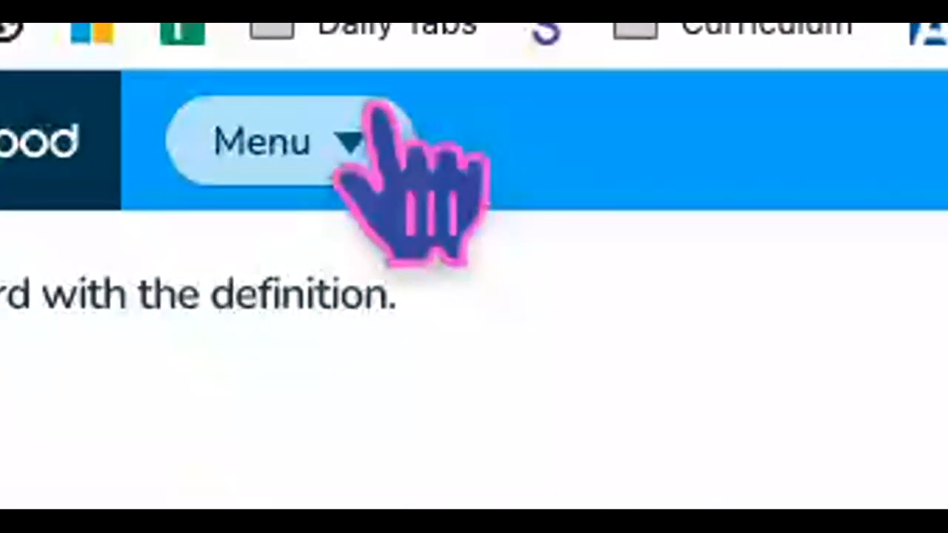
{"action": "left_click", "coordinate": [261, 140]}
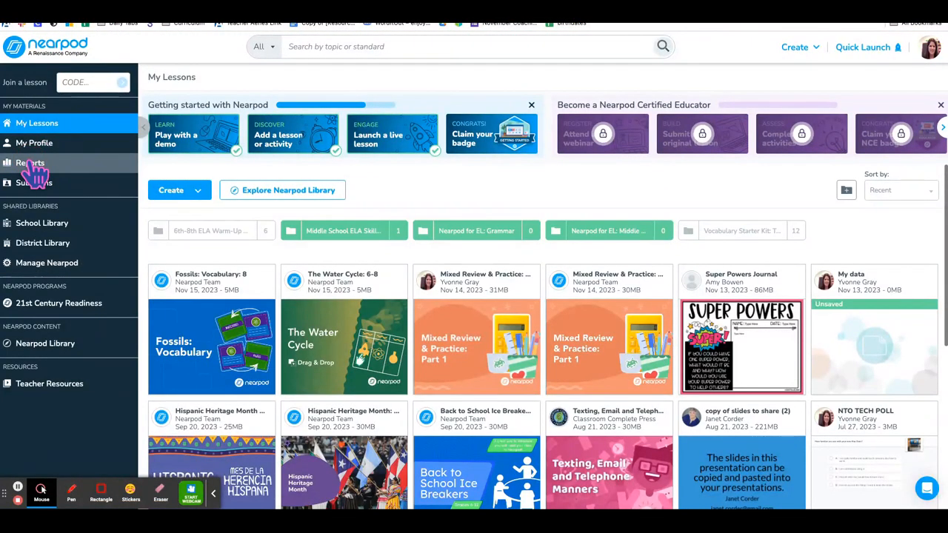
- Open the NTO TECH POLL report for the Jul 27, 2023 session
{"action": "left_click", "coordinate": [31, 162]}
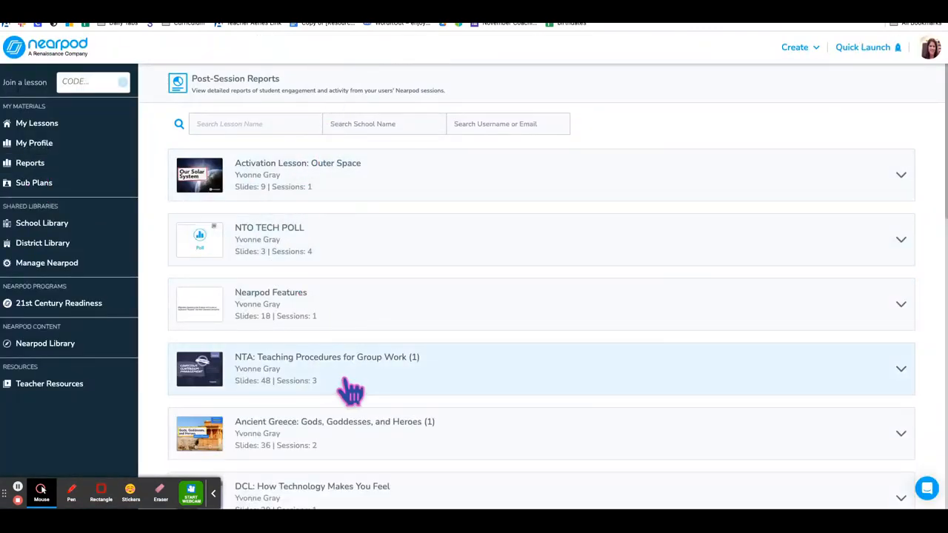
{"action": "mouse_move", "coordinate": [289, 278]}
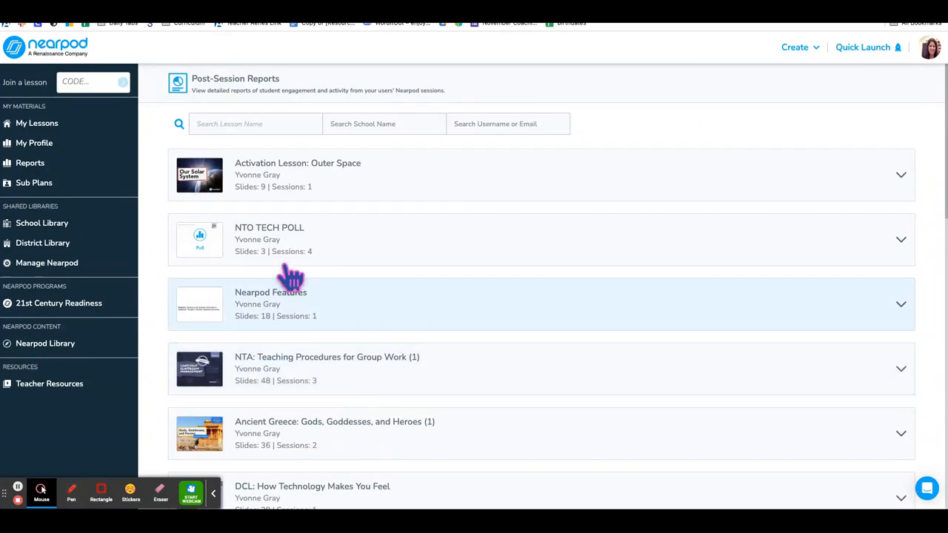
{"action": "left_click", "coordinate": [900, 240]}
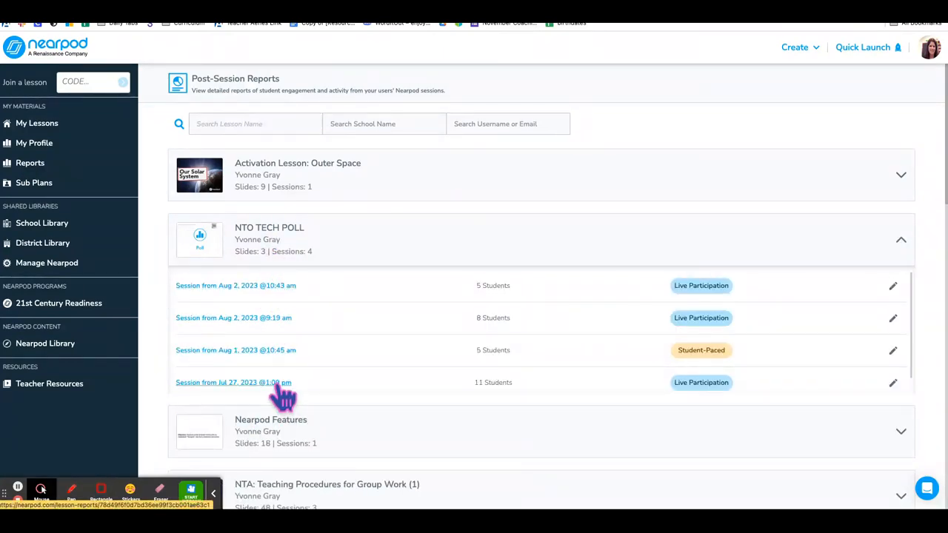
{"action": "left_click", "coordinate": [234, 382]}
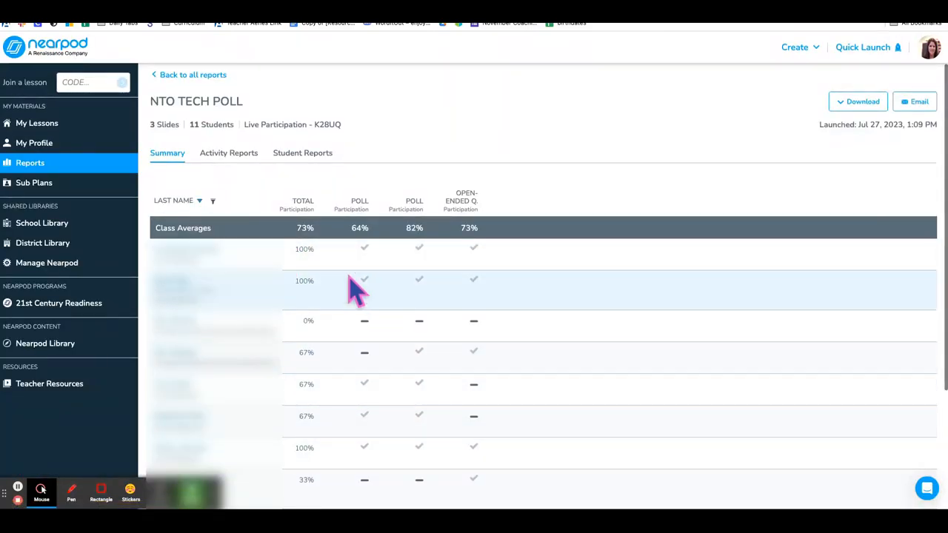
{"action": "mouse_move", "coordinate": [415, 437]}
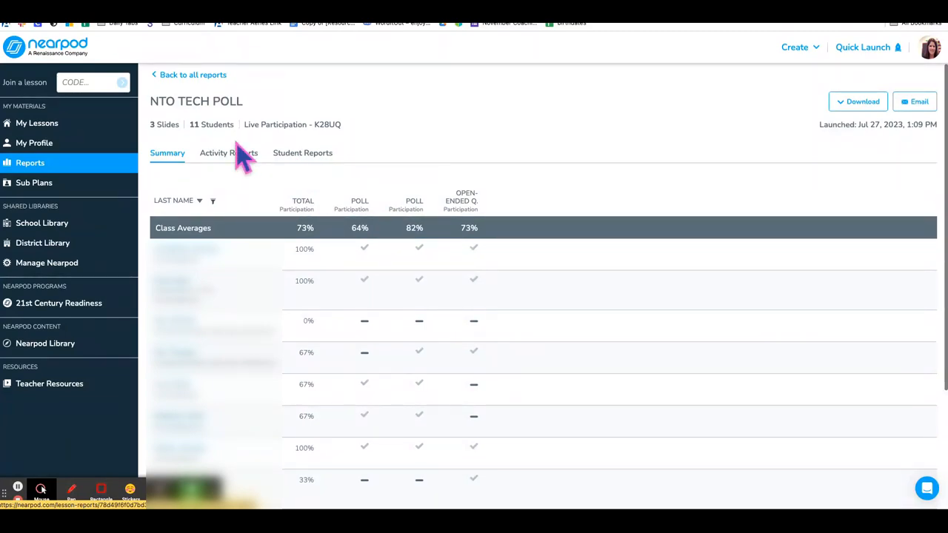
- Browse the Activity Reports tab through the MacBook familiarity poll results
{"action": "left_click", "coordinate": [228, 152]}
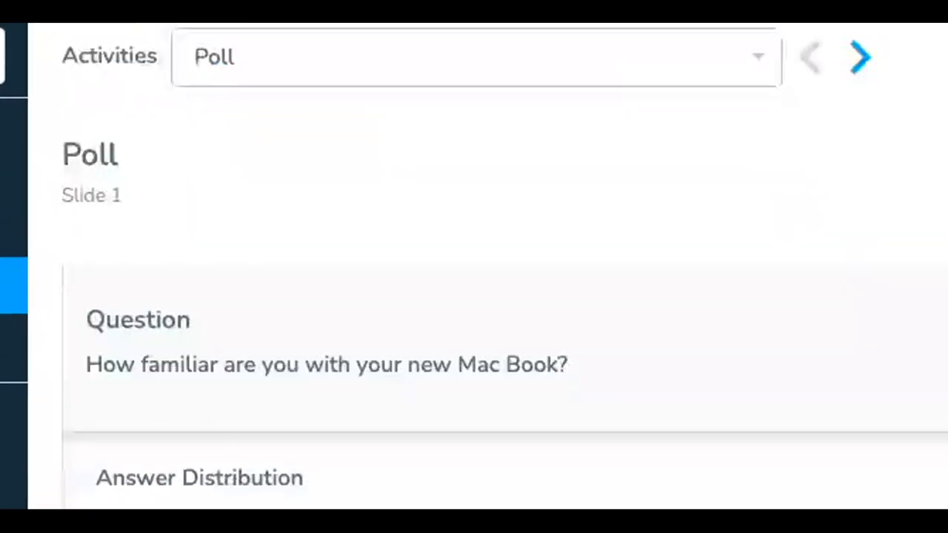
{"action": "scroll", "scroll_direction": "down", "scroll_amount": 3}
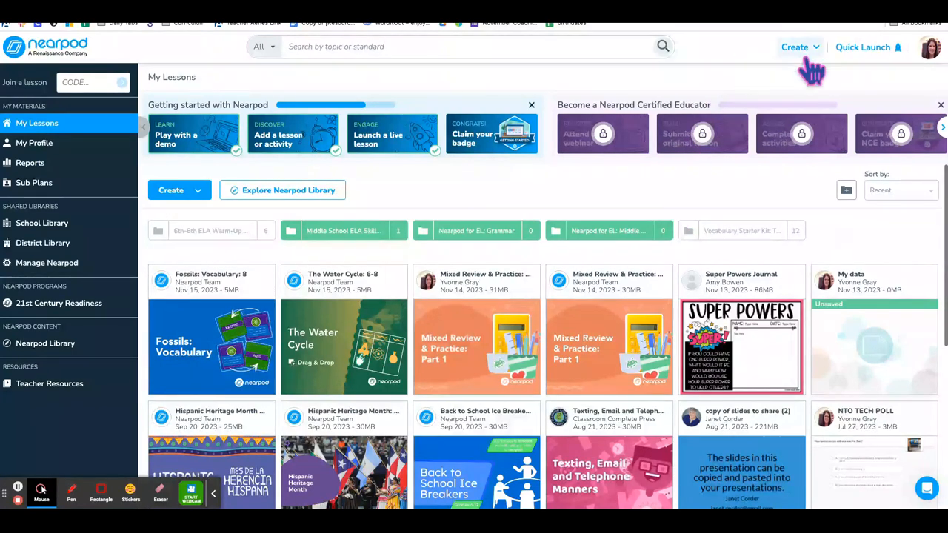
- Show the Create menu's Lesson, Video, Activity and Google Slides options
{"action": "left_click", "coordinate": [794, 47]}
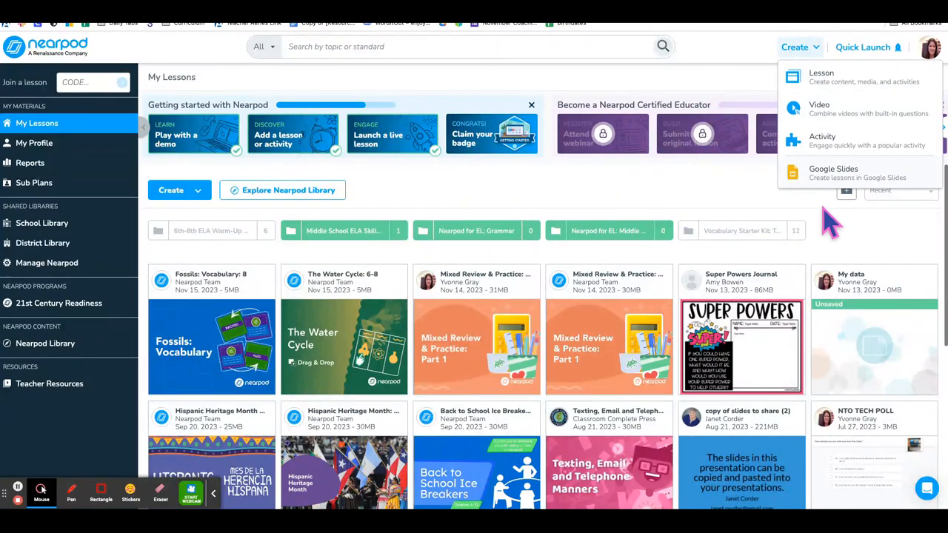